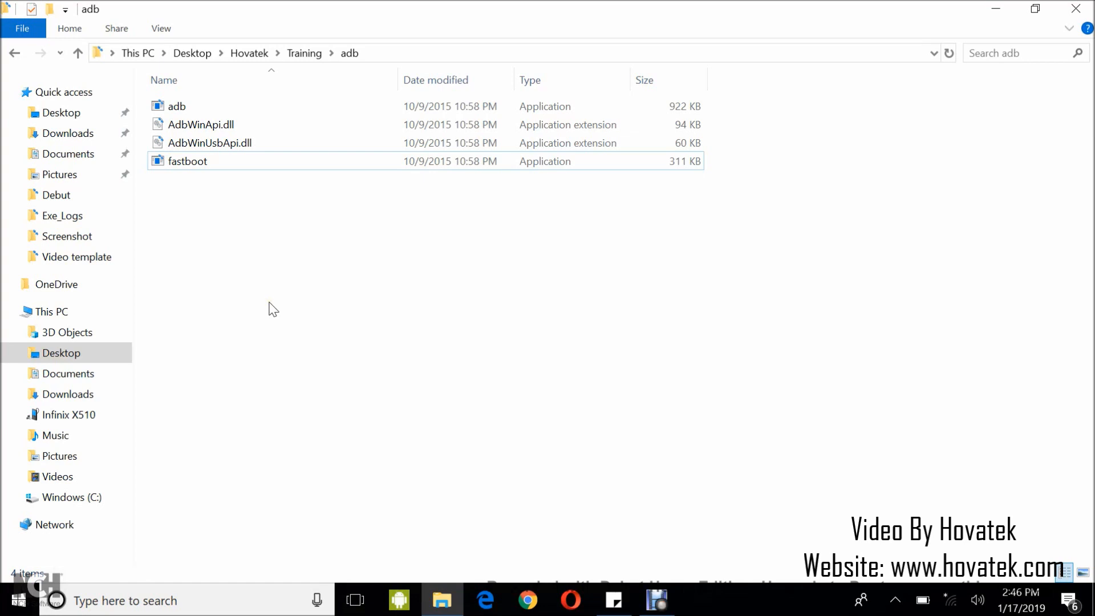
{"action": "mouse_move", "coordinate": [342, 301]}
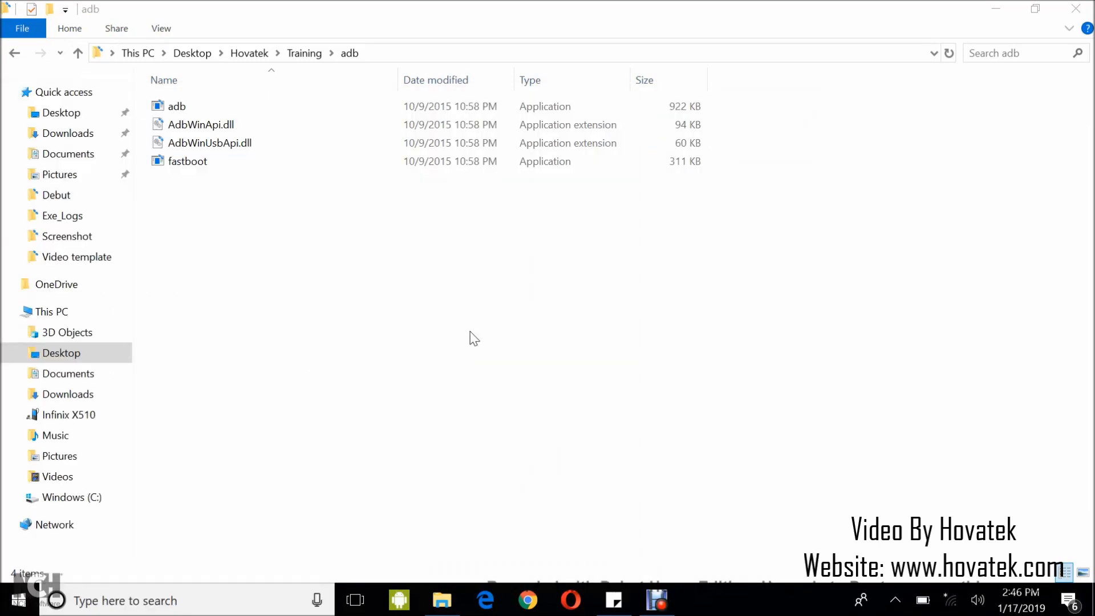
- Run adb devices in Command Prompt, listing the phone as an attached device
{"action": "left_click", "coordinate": [698, 600]}
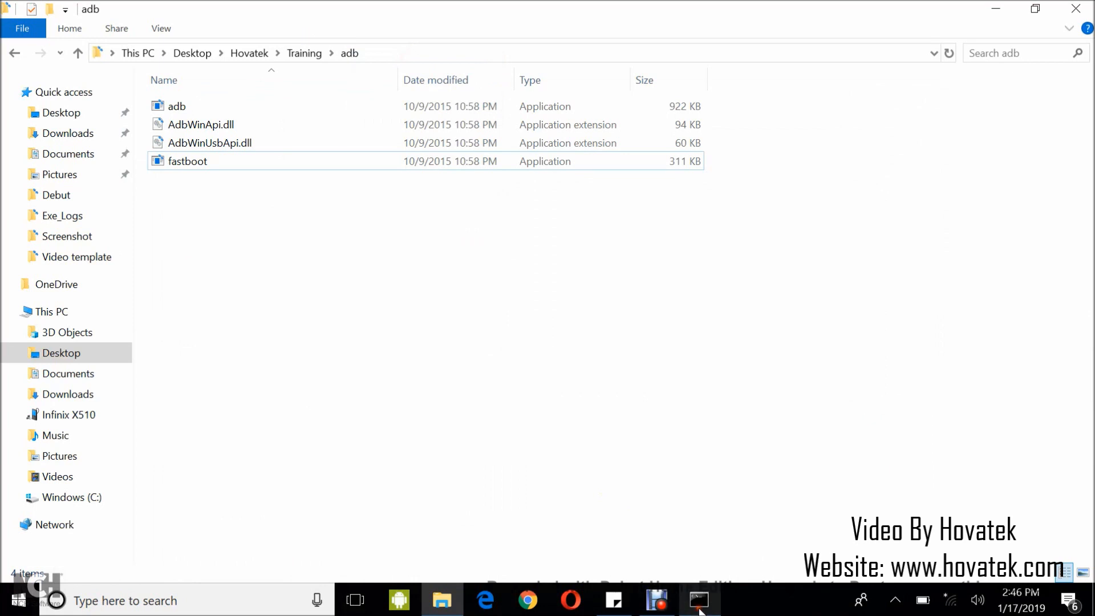
{"action": "left_click", "coordinate": [698, 600]}
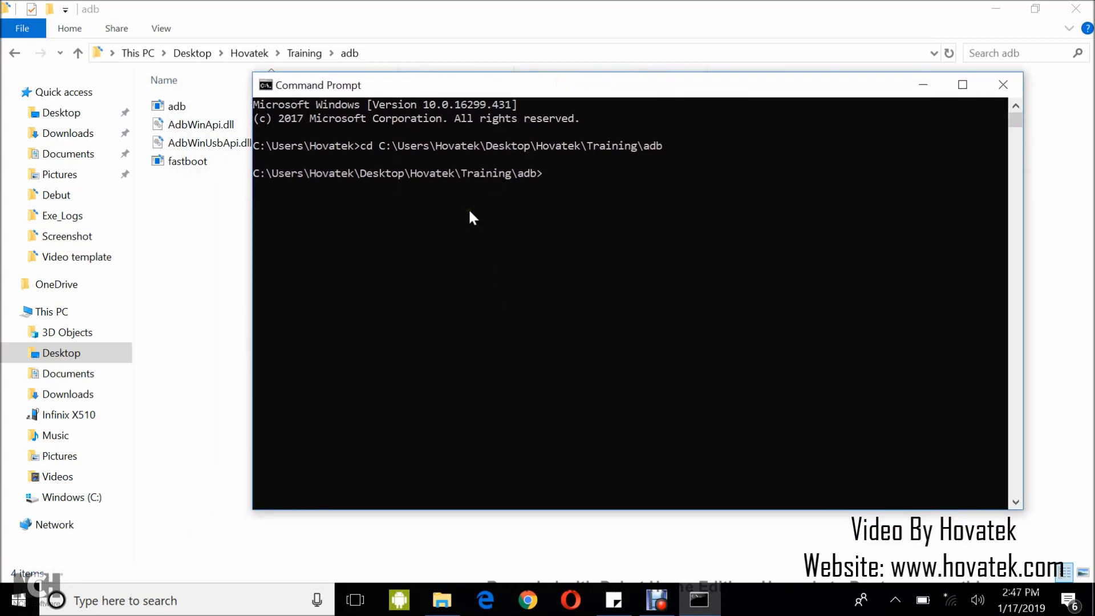
{"action": "type", "text": "adb devic"}
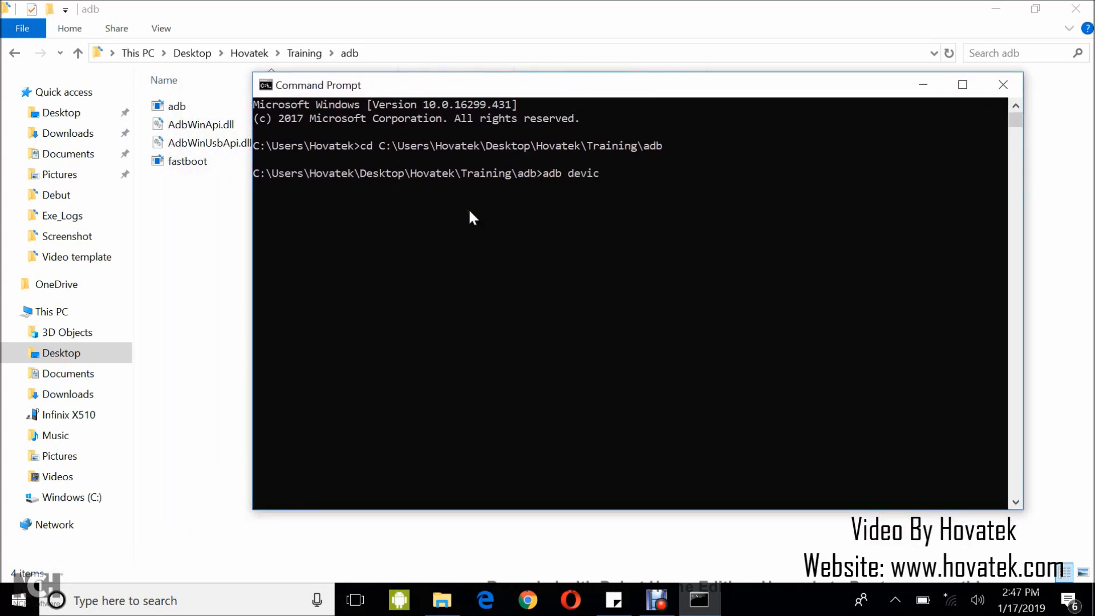
{"action": "type", "text": "es"}
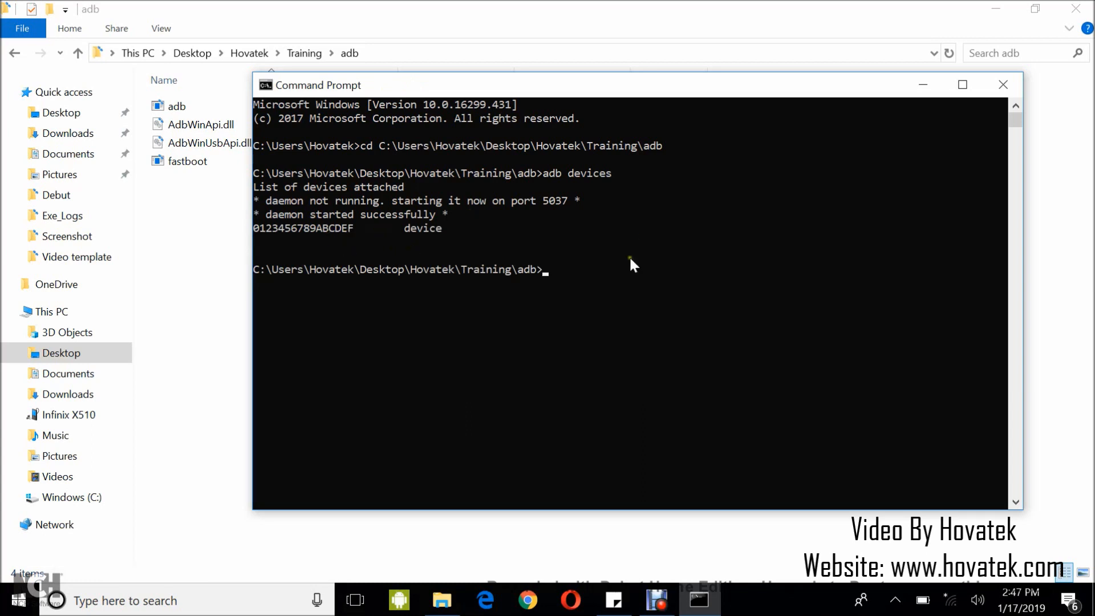
{"action": "mouse_move", "coordinate": [602, 283]}
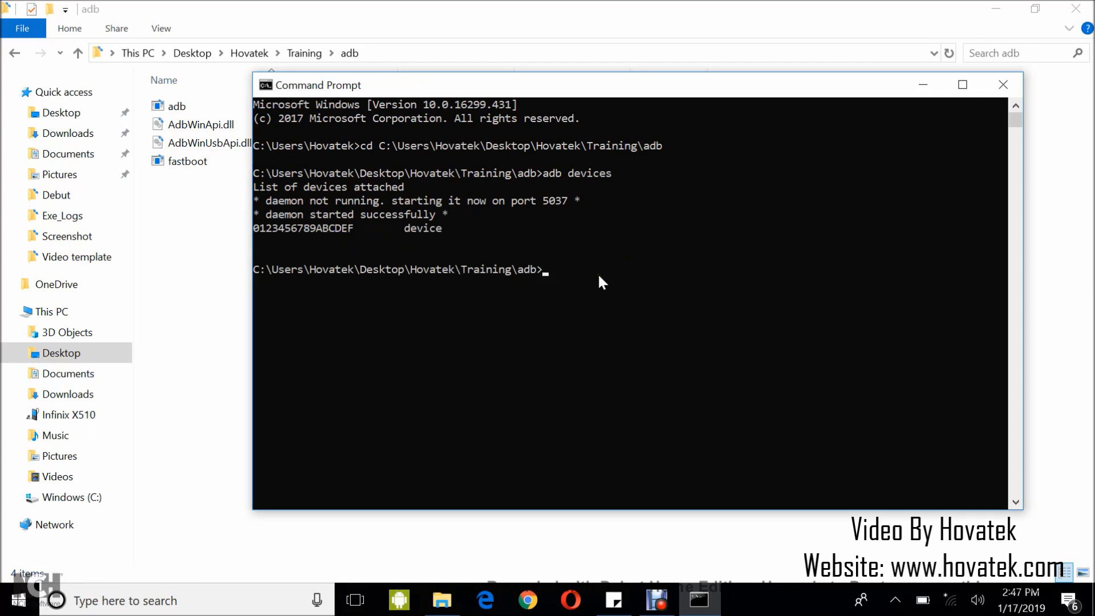
- Run adb reboot-bootloader to restart the phone into the bootloader
{"action": "type", "text": "adb rb"}
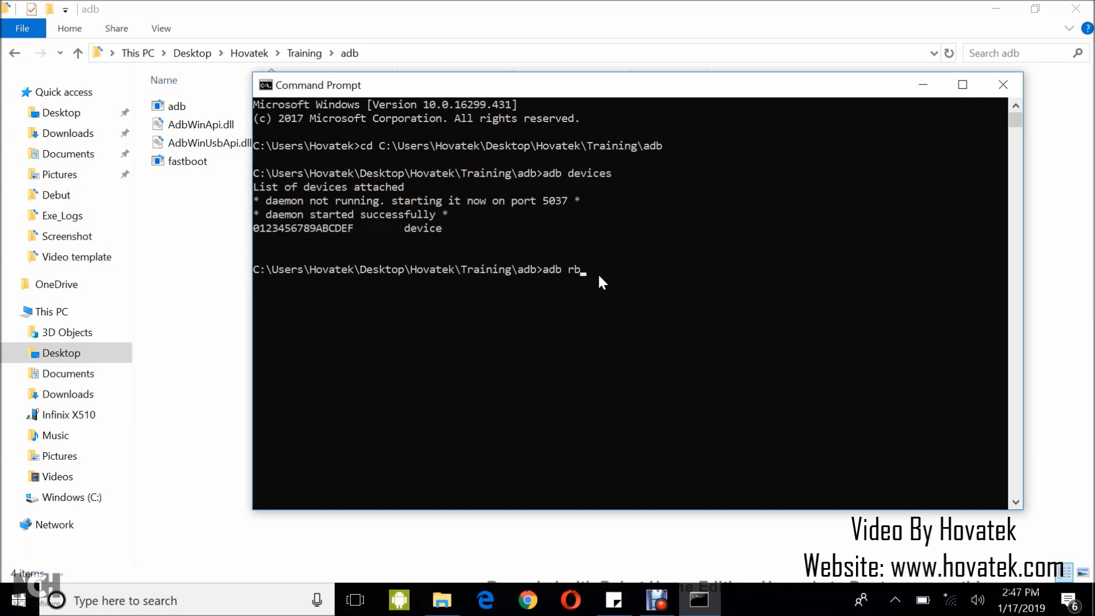
{"action": "type", "text": "ebo"}
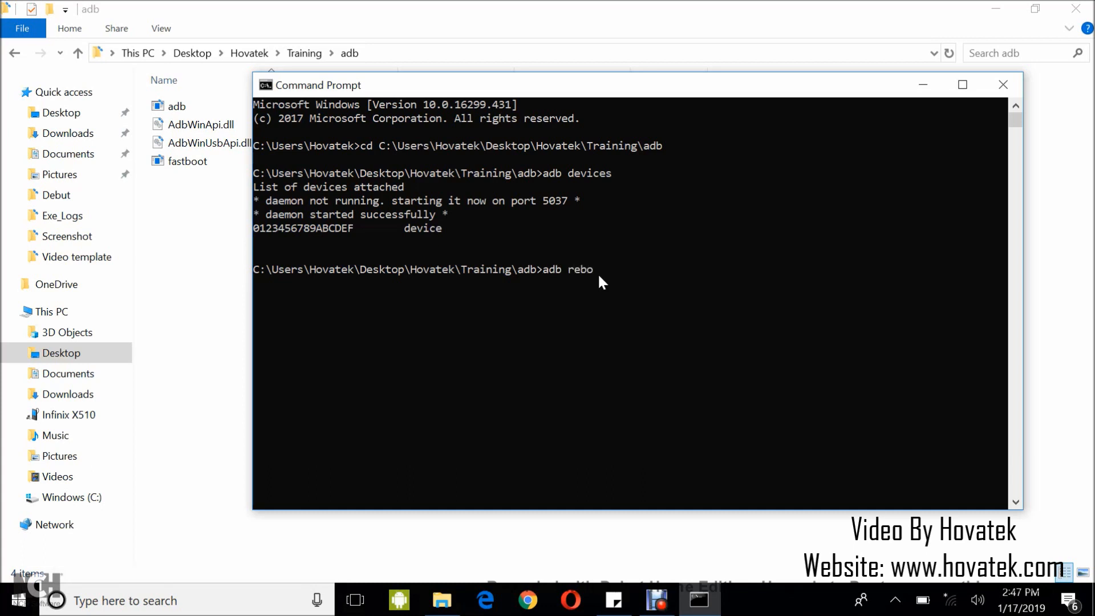
{"action": "type", "text": "ot-"}
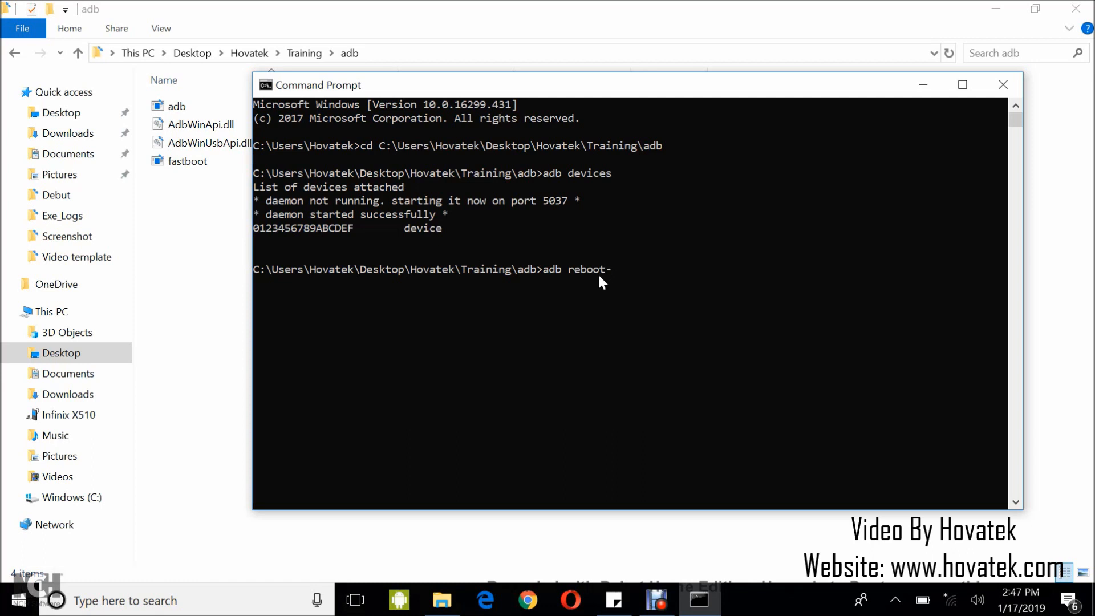
{"action": "type", "text": "bootloa"}
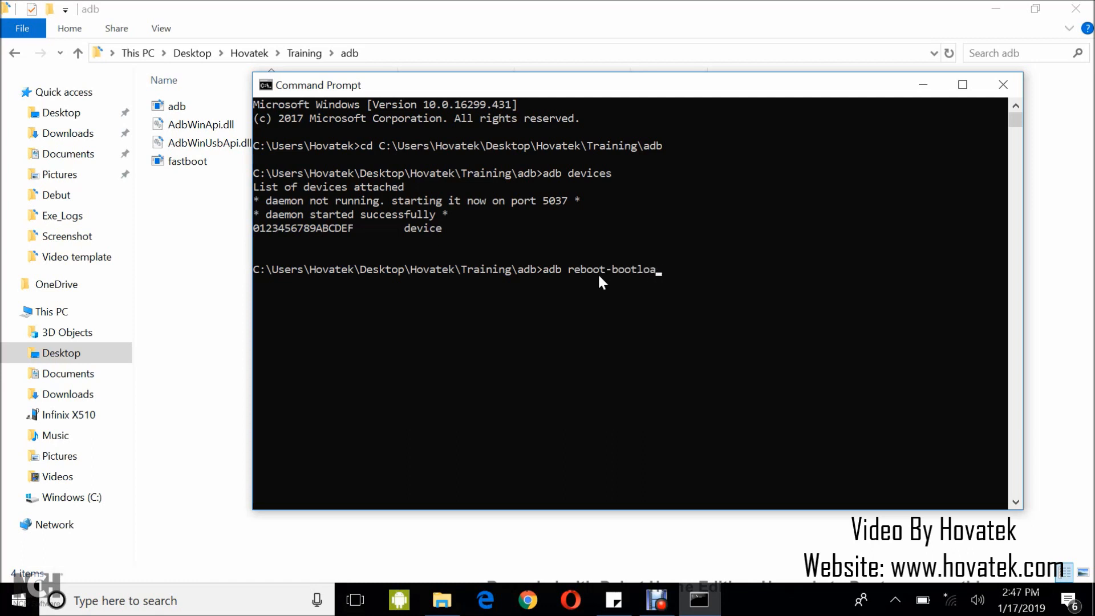
{"action": "key", "text": "Return"}
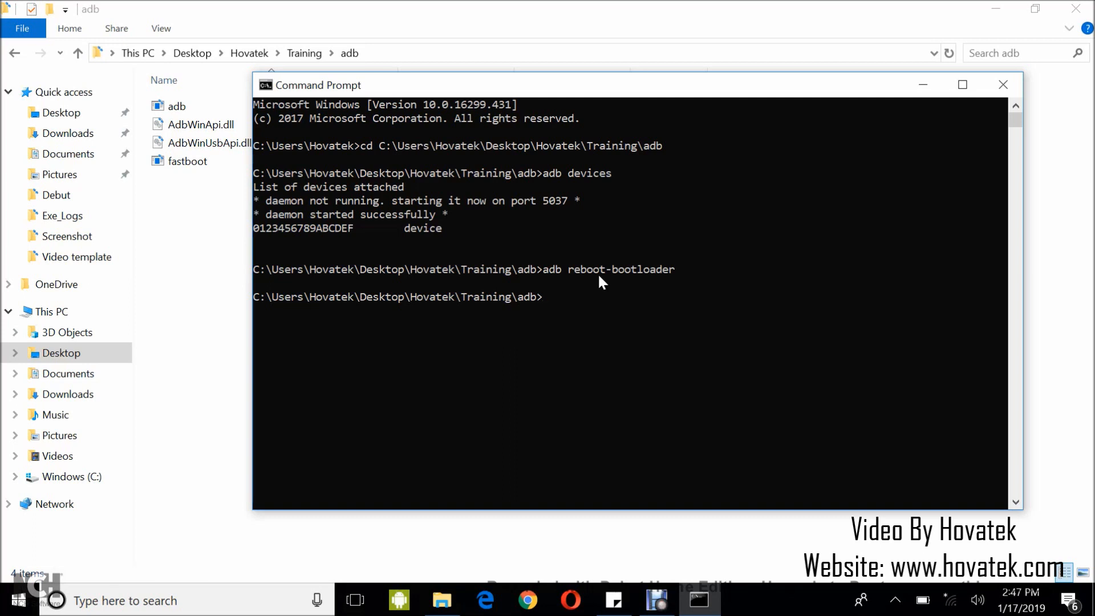
- Run fastboot devices twice with no phone listed, then minimize the console to the adb folder
{"action": "type", "text": "fastboo"}
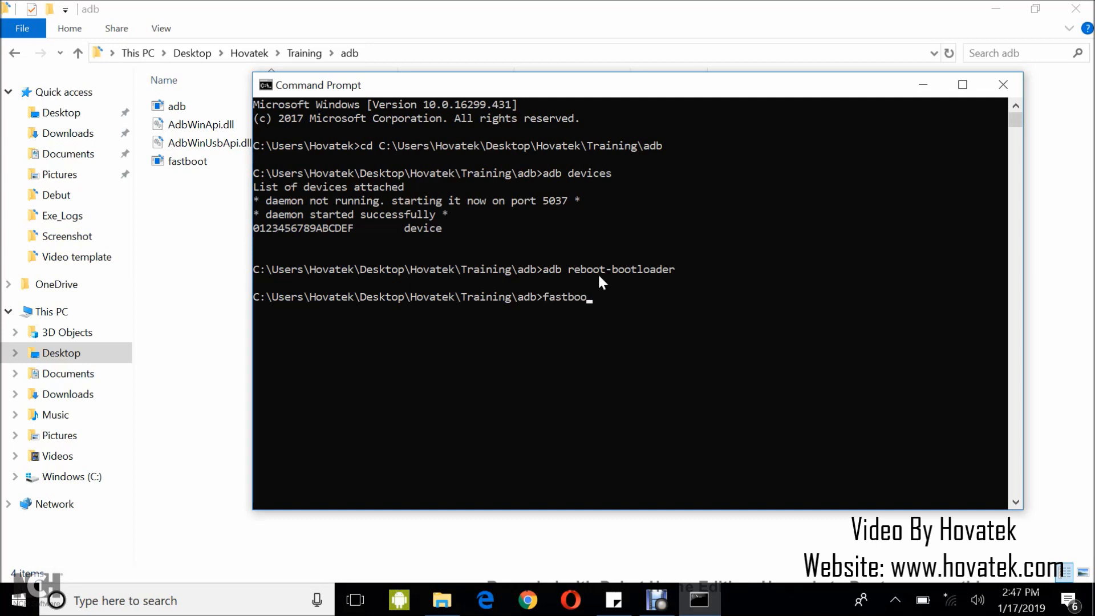
{"action": "type", "text": "devic"}
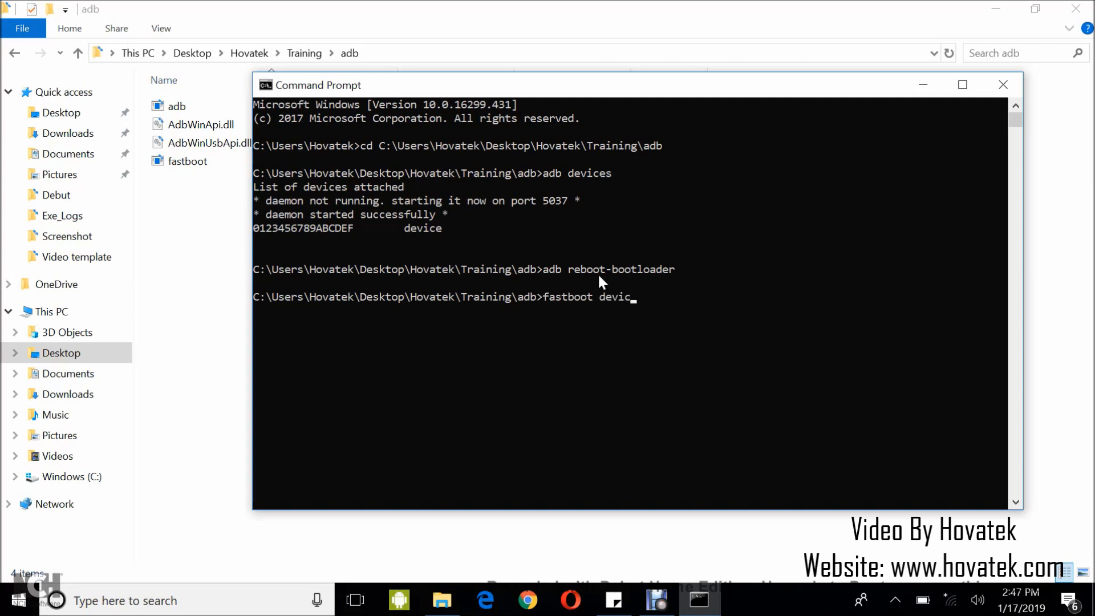
{"action": "key", "text": "Return"}
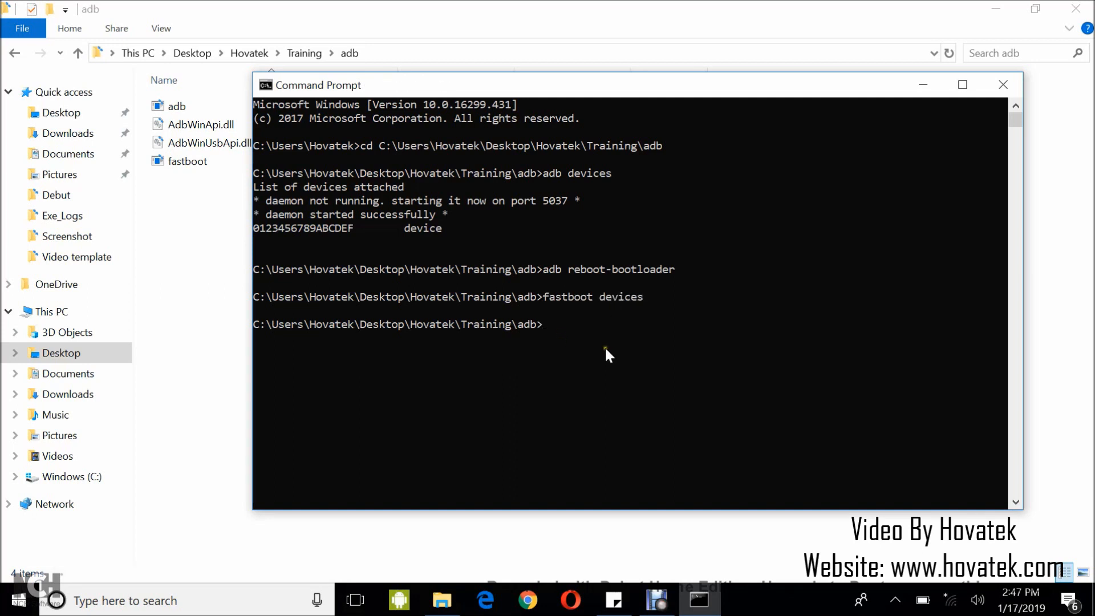
{"action": "type", "text": "fastboot devic"}
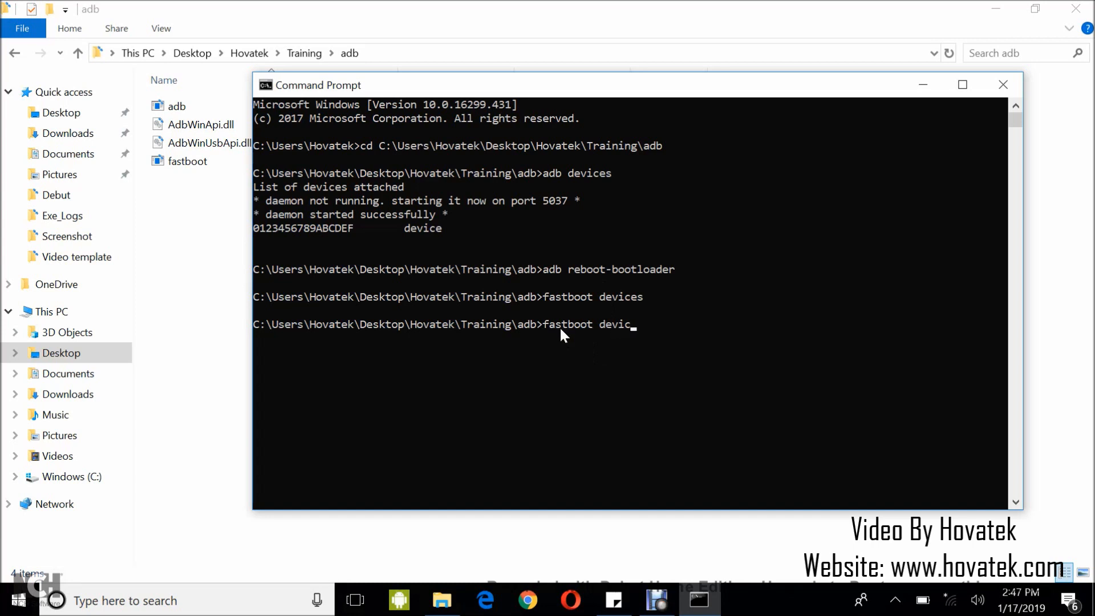
{"action": "key", "text": "Return"}
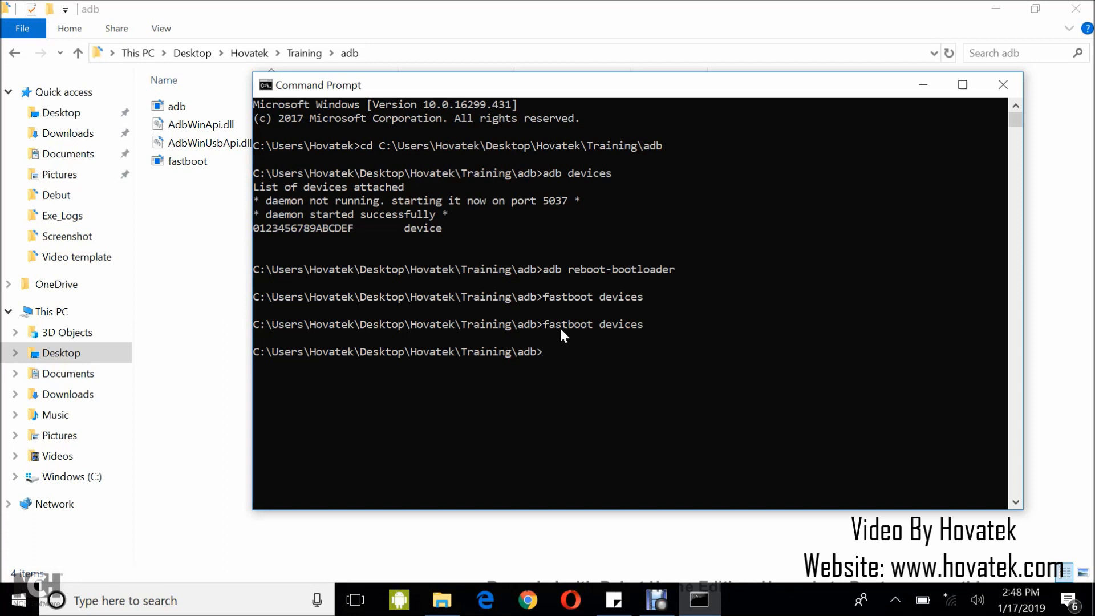
{"action": "mouse_move", "coordinate": [480, 547]}
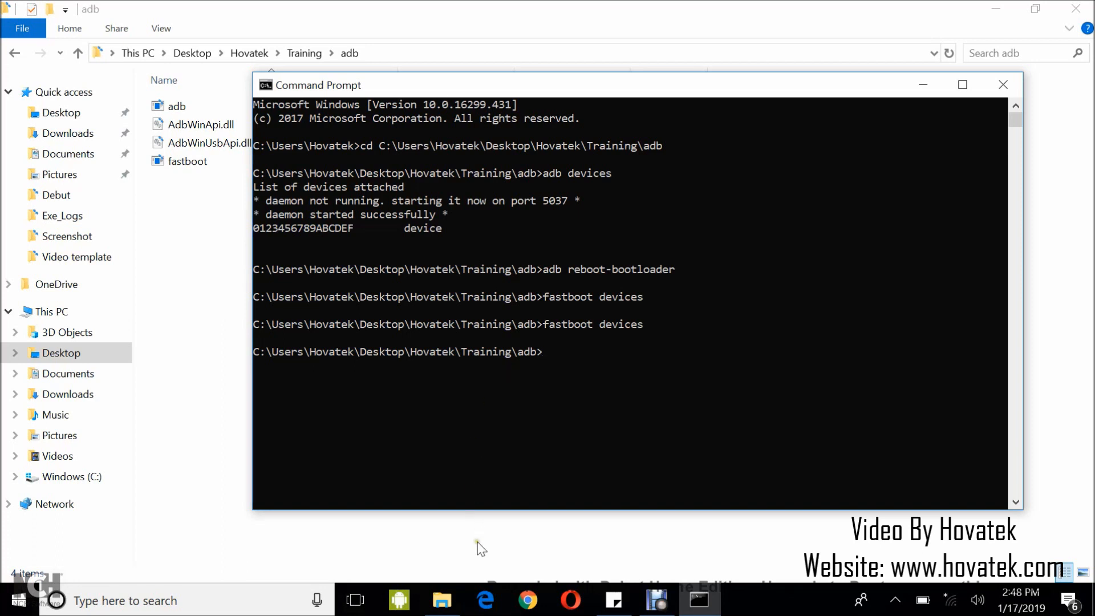
{"action": "left_click", "coordinate": [1004, 84]}
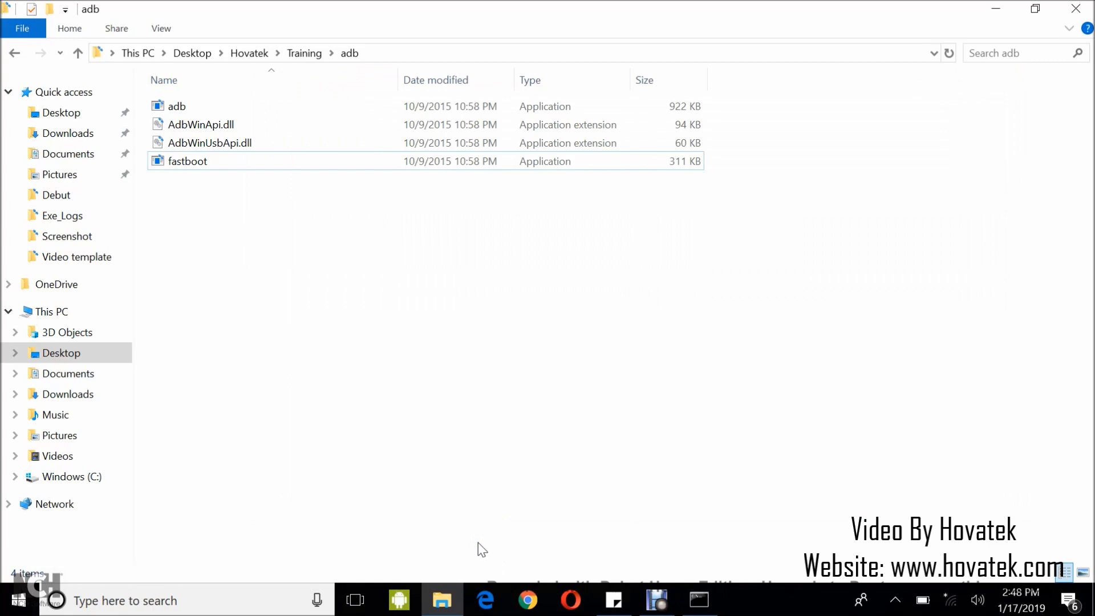
{"action": "mouse_move", "coordinate": [451, 544]}
{"action": "type", "text": "d"}
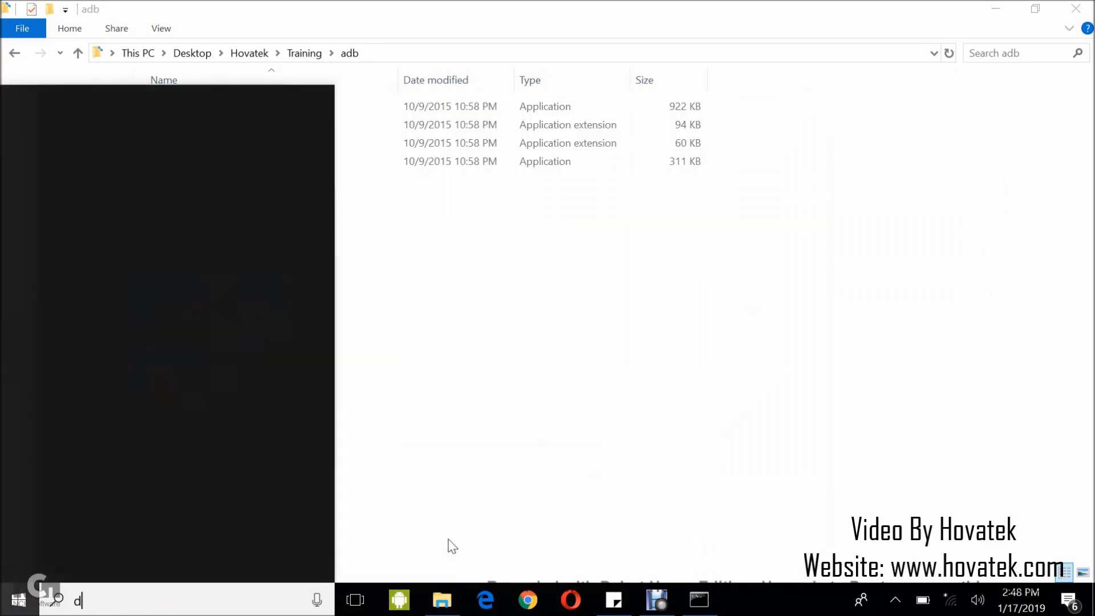
- In Device Manager, rescan hardware and select the unrecognised Android device under Other devices
{"action": "type", "text": "evice manager"}
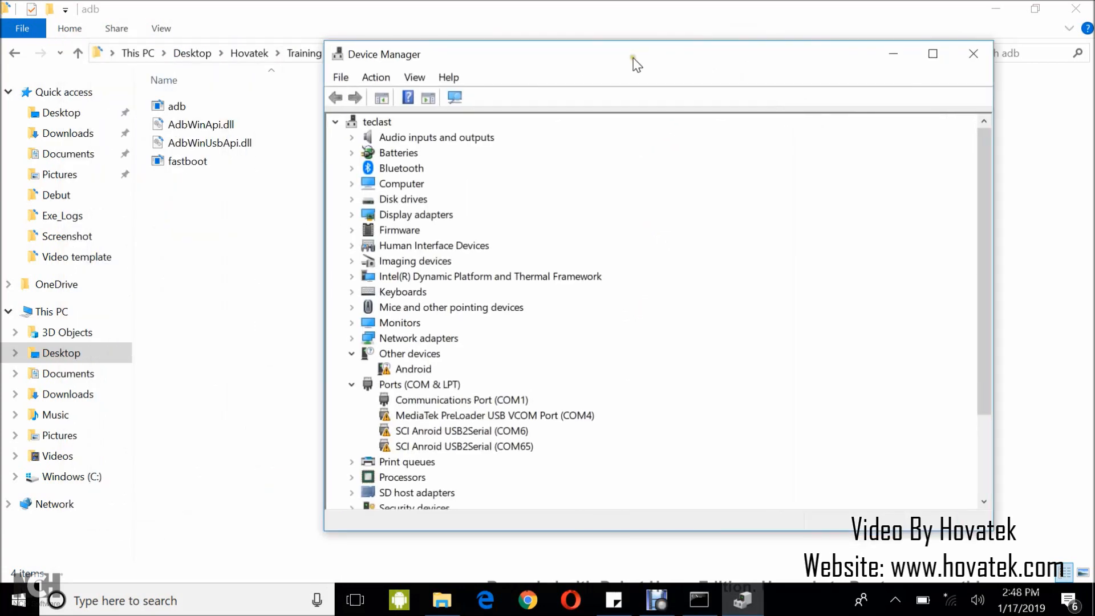
{"action": "left_click", "coordinate": [414, 369]}
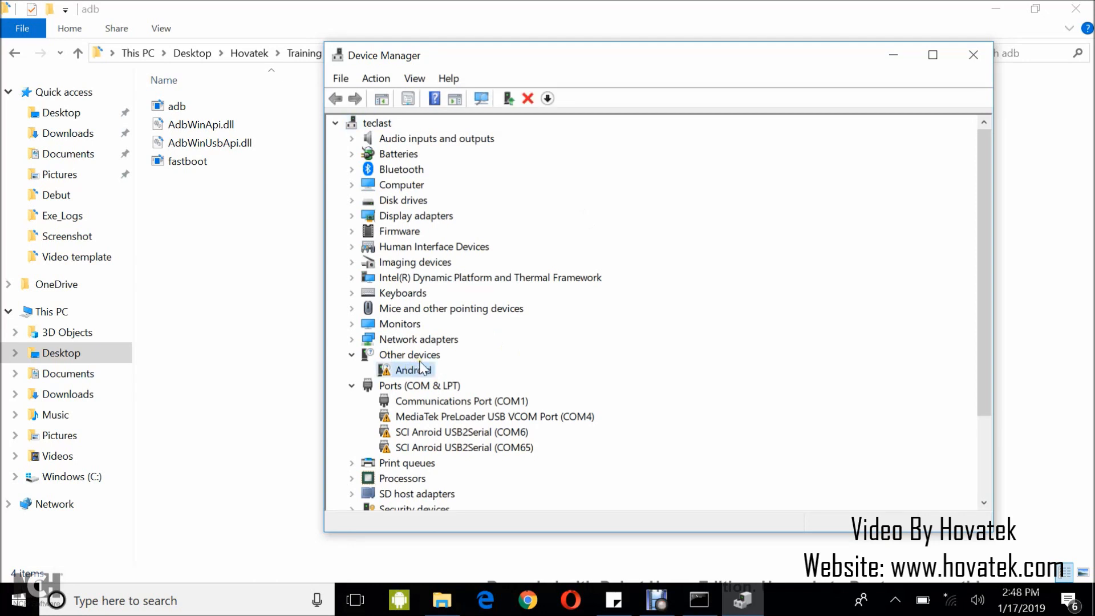
{"action": "left_click", "coordinate": [335, 123]}
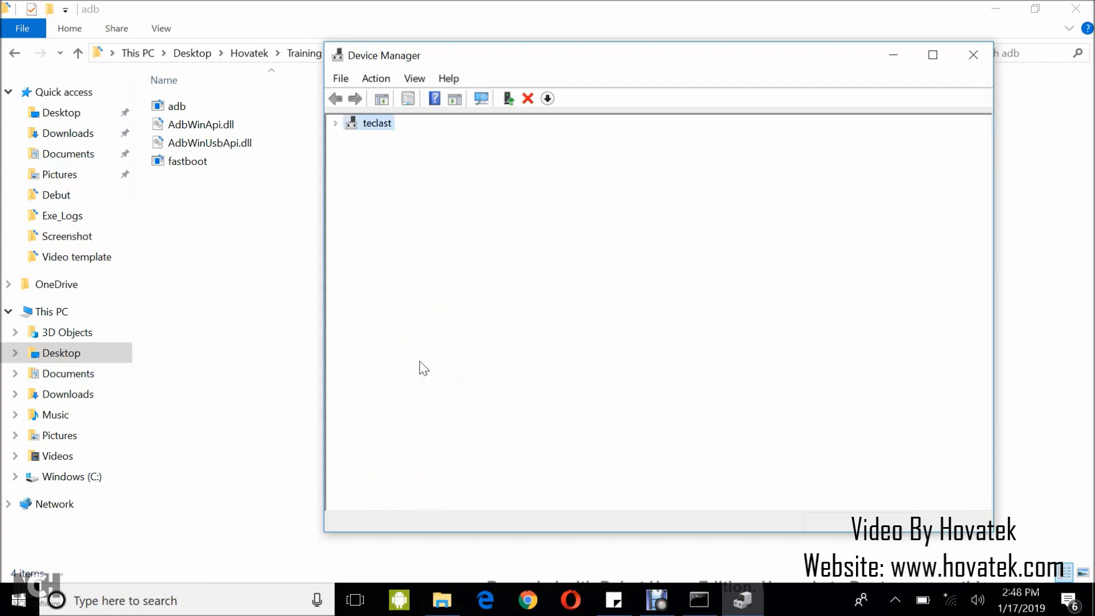
{"action": "left_click", "coordinate": [336, 123]}
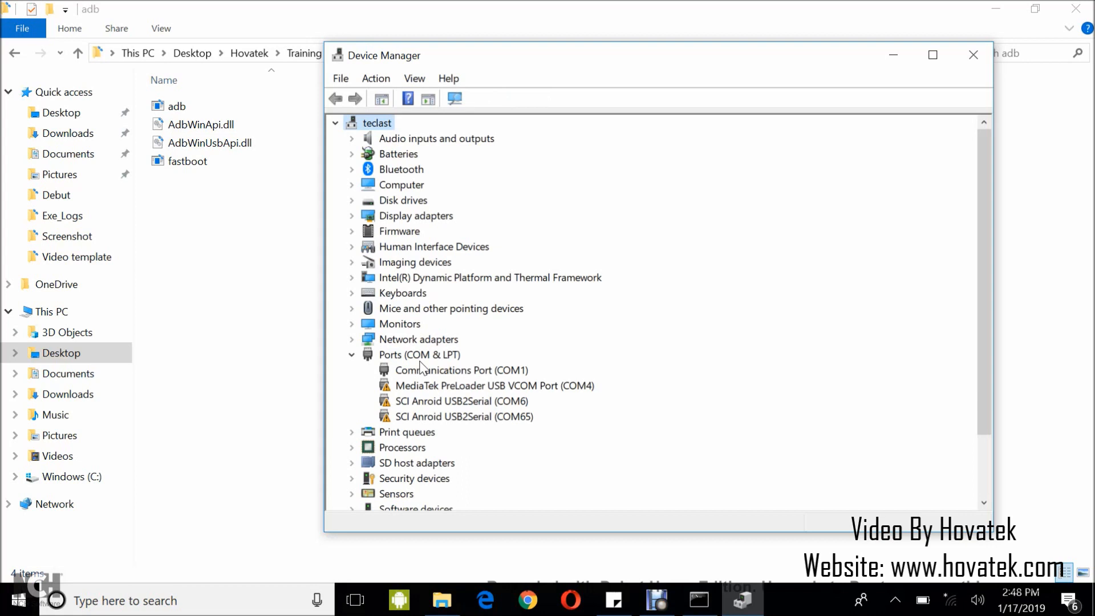
{"action": "left_click", "coordinate": [335, 123]}
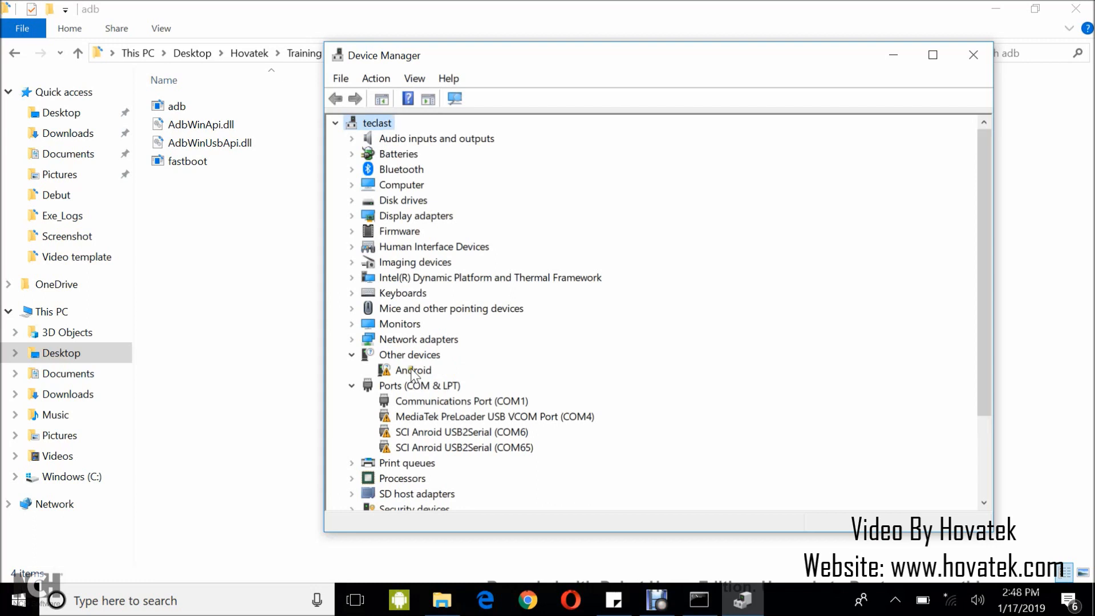
{"action": "left_click", "coordinate": [412, 370]}
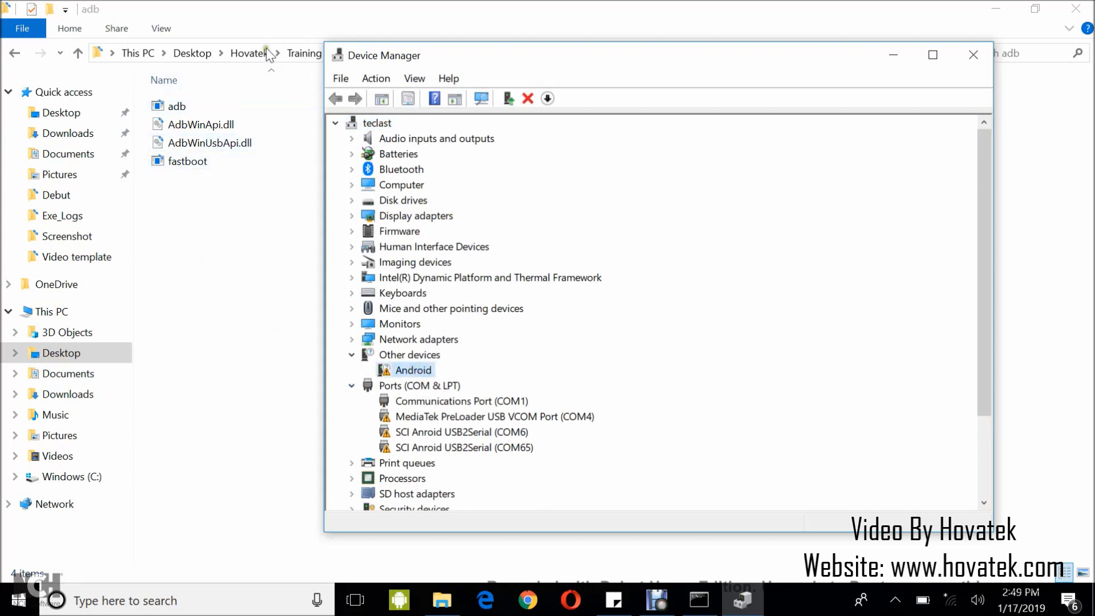
{"action": "mouse_move", "coordinate": [249, 53]}
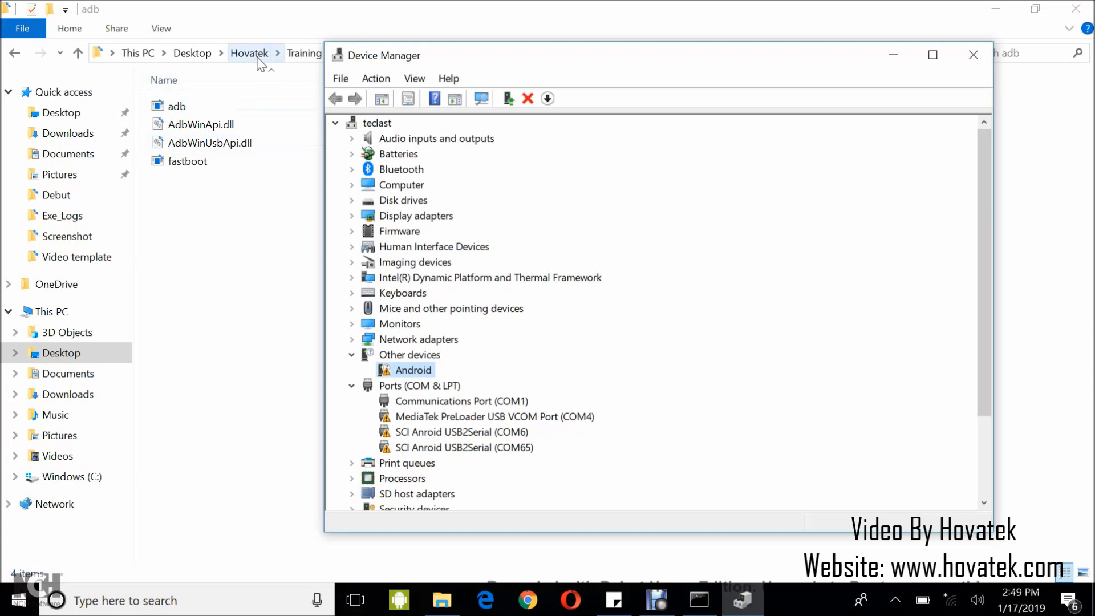
- Navigate File Explorer to Hovatek > Training and select the usb_driver folder
{"action": "left_click", "coordinate": [973, 55]}
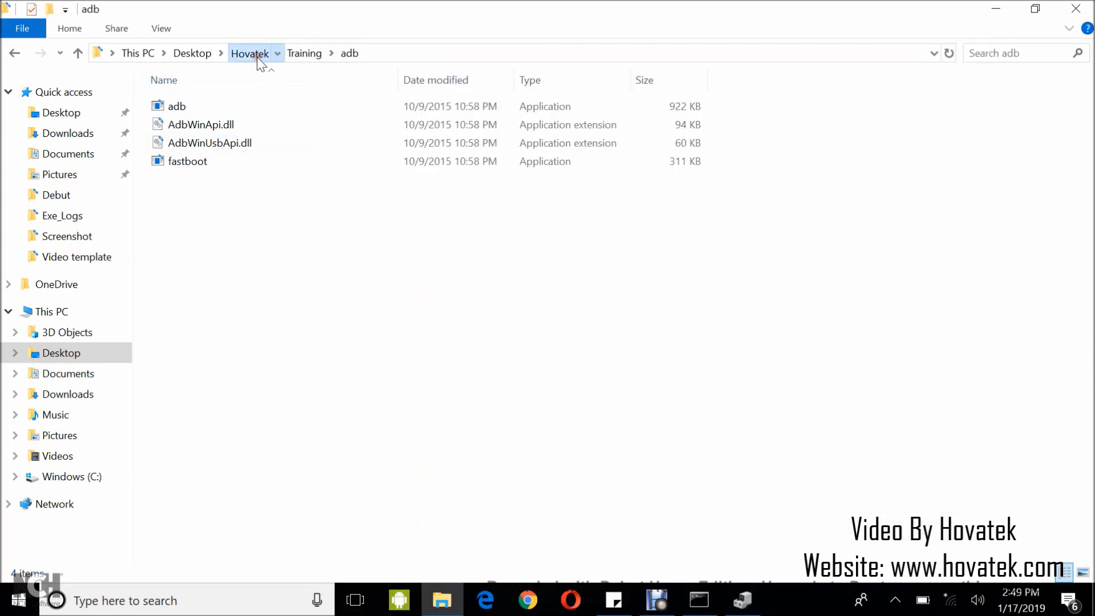
{"action": "left_click", "coordinate": [249, 53]}
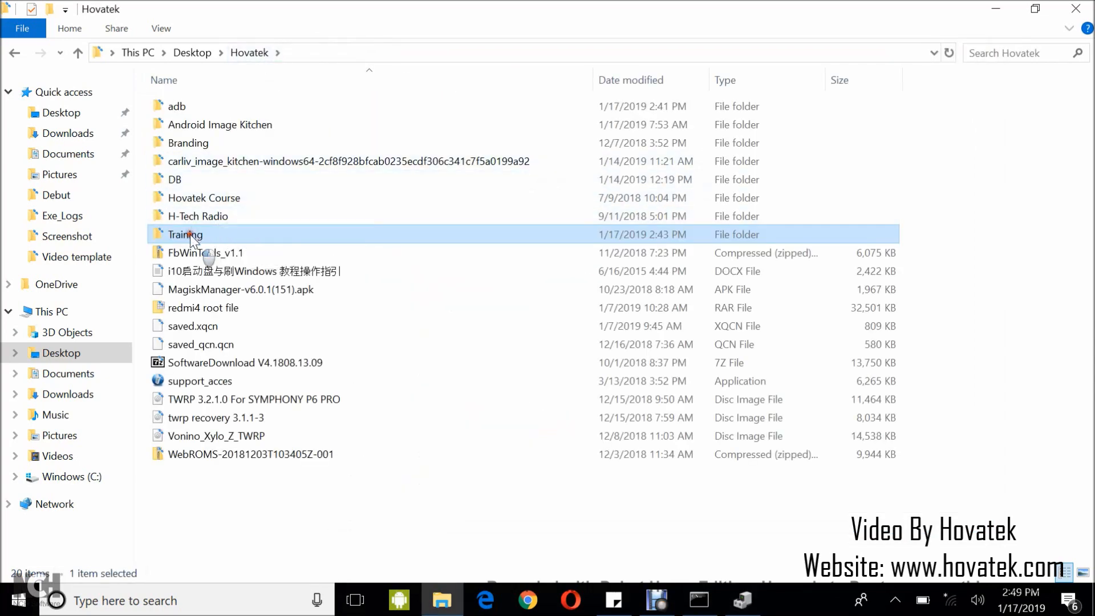
{"action": "double_click", "coordinate": [185, 234]}
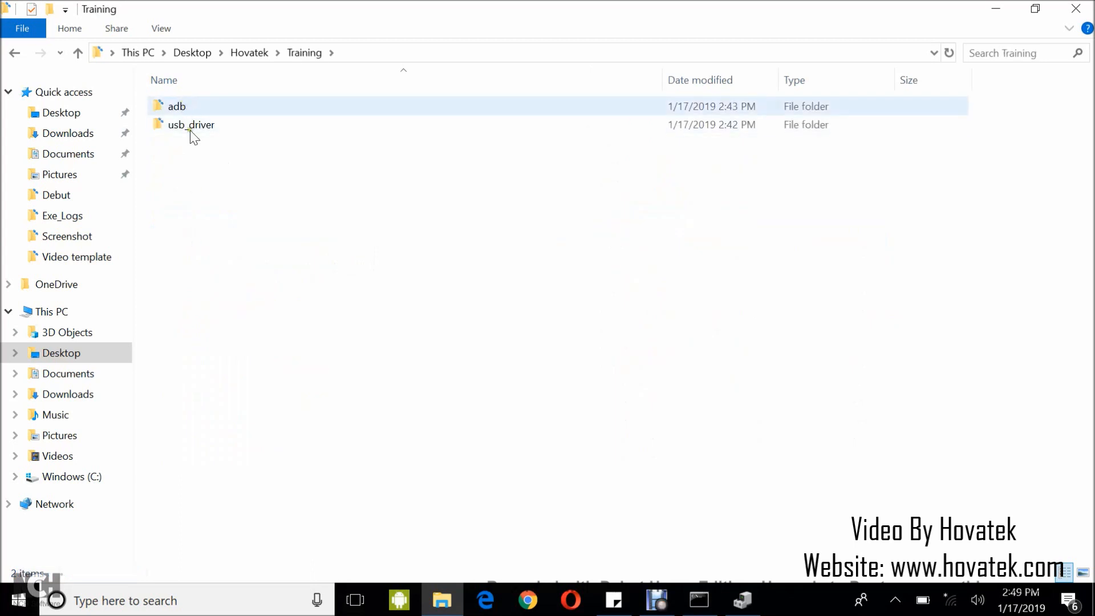
{"action": "double_click", "coordinate": [191, 124]}
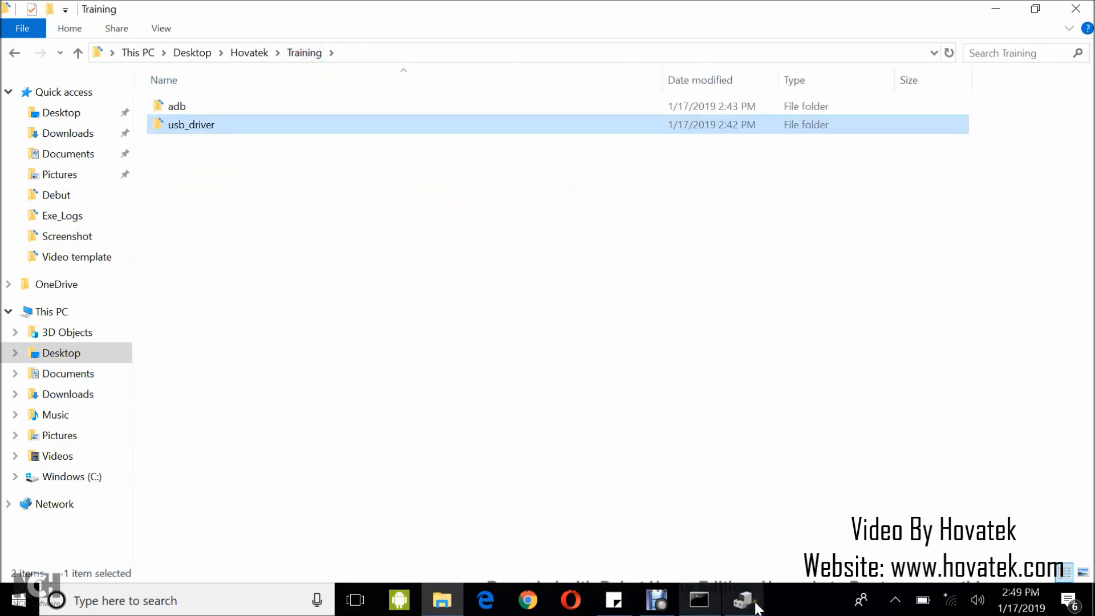
- Start updating the Android device's driver via Browse my computer > Let me pick > Show All Devices > Have Disk
{"action": "right_click", "coordinate": [411, 370]}
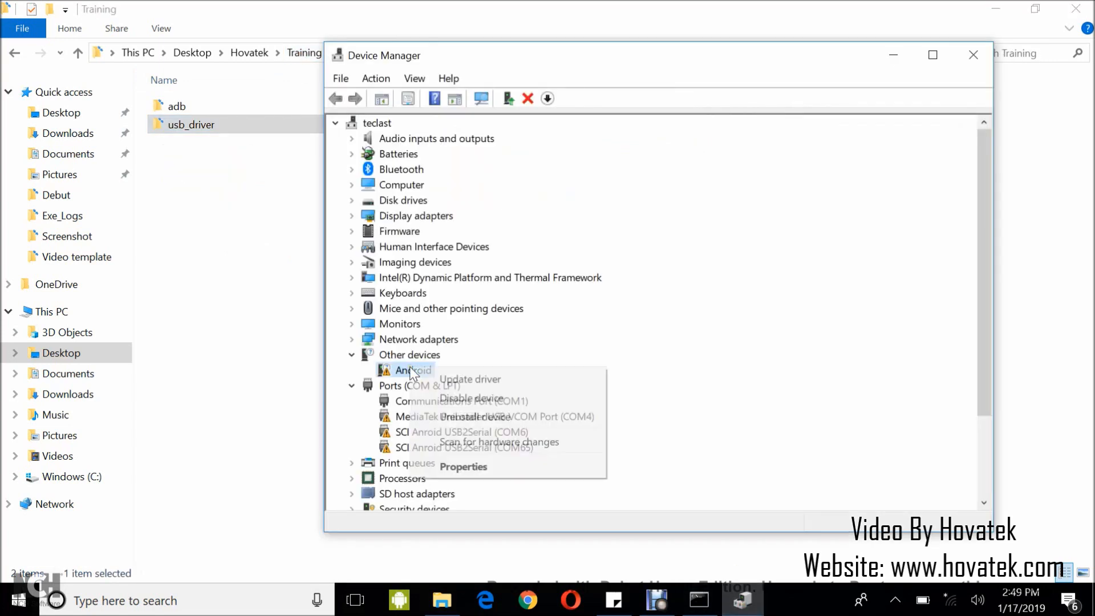
{"action": "left_click", "coordinate": [470, 378]}
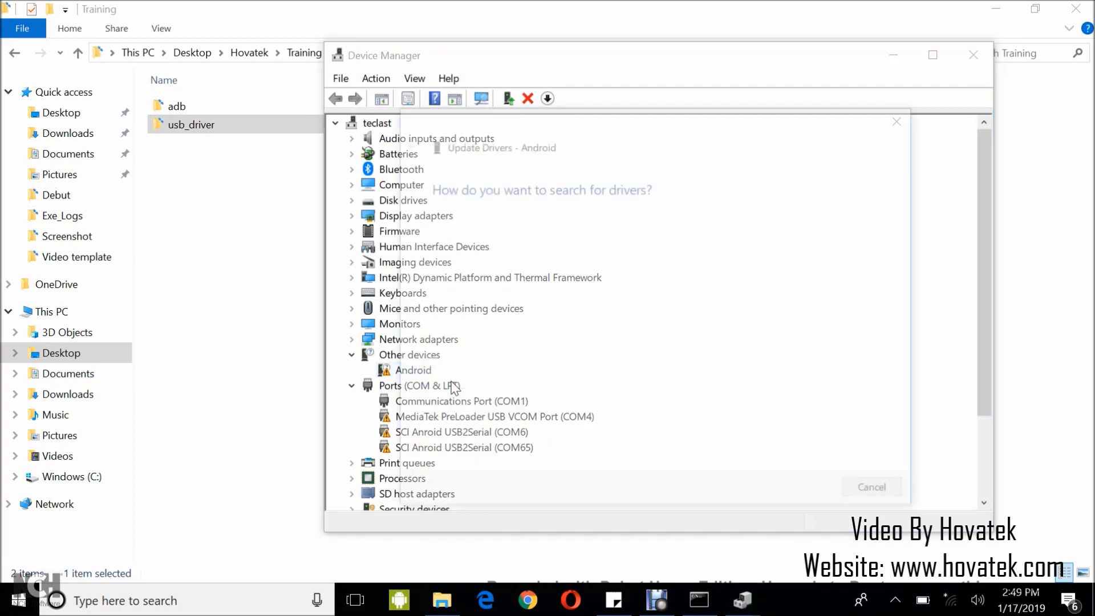
{"action": "left_click", "coordinate": [541, 190]}
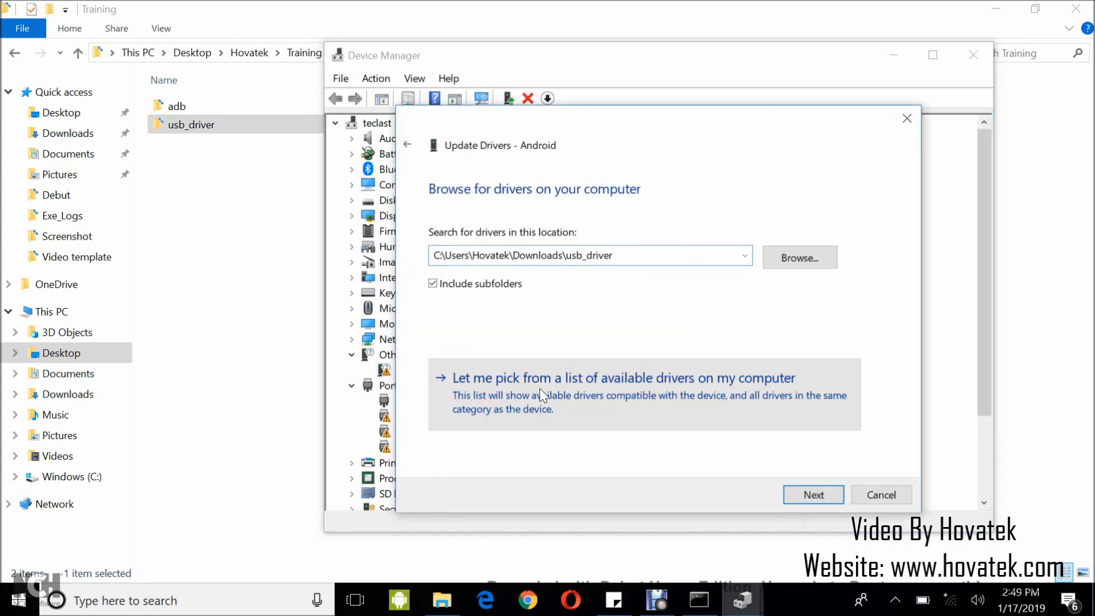
{"action": "left_click", "coordinate": [551, 377]}
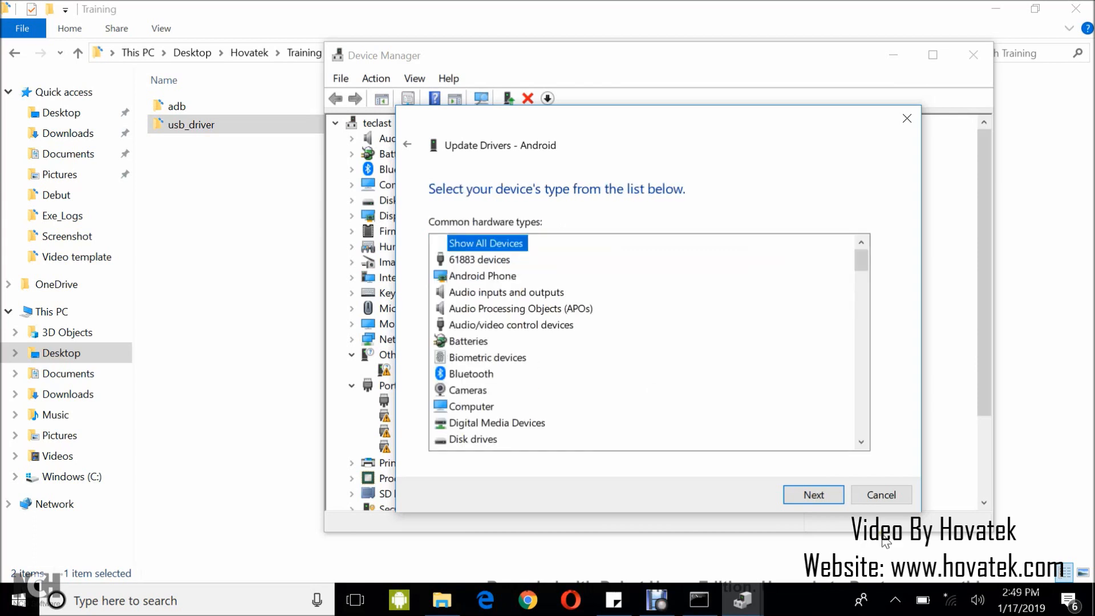
{"action": "left_click", "coordinate": [812, 494]}
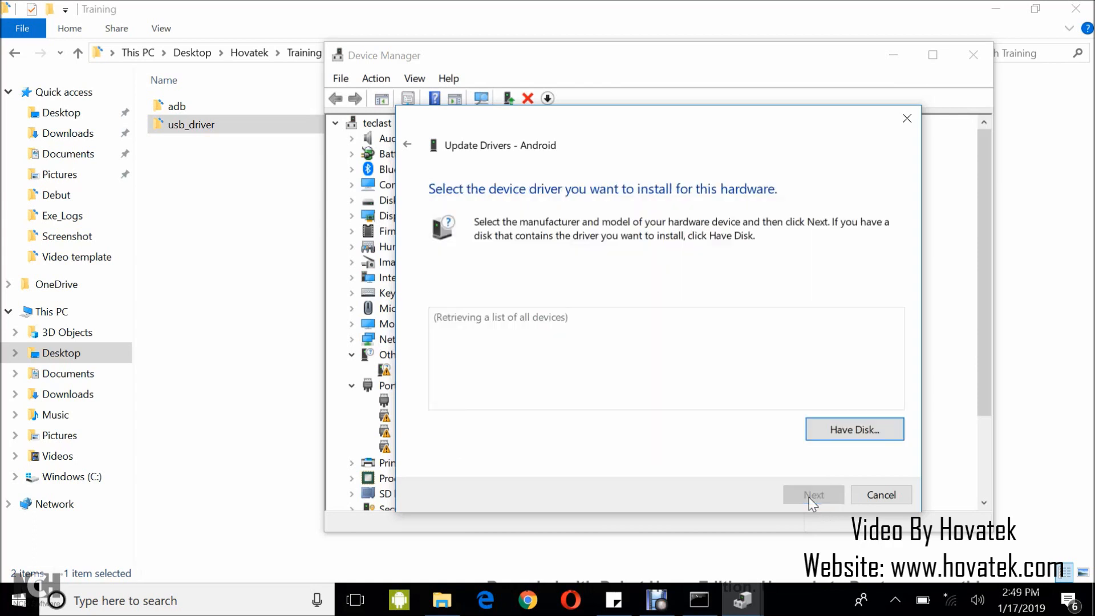
{"action": "left_click", "coordinate": [854, 429]}
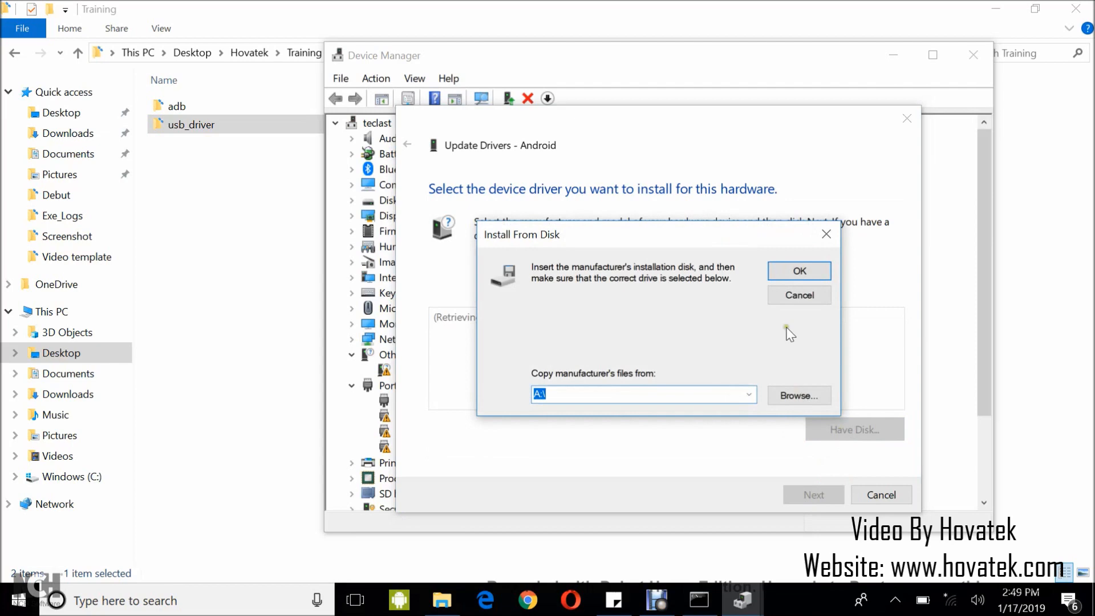
- Choose android_winusb.inf from the usb_driver folder as the driver source
{"action": "left_click", "coordinate": [799, 395]}
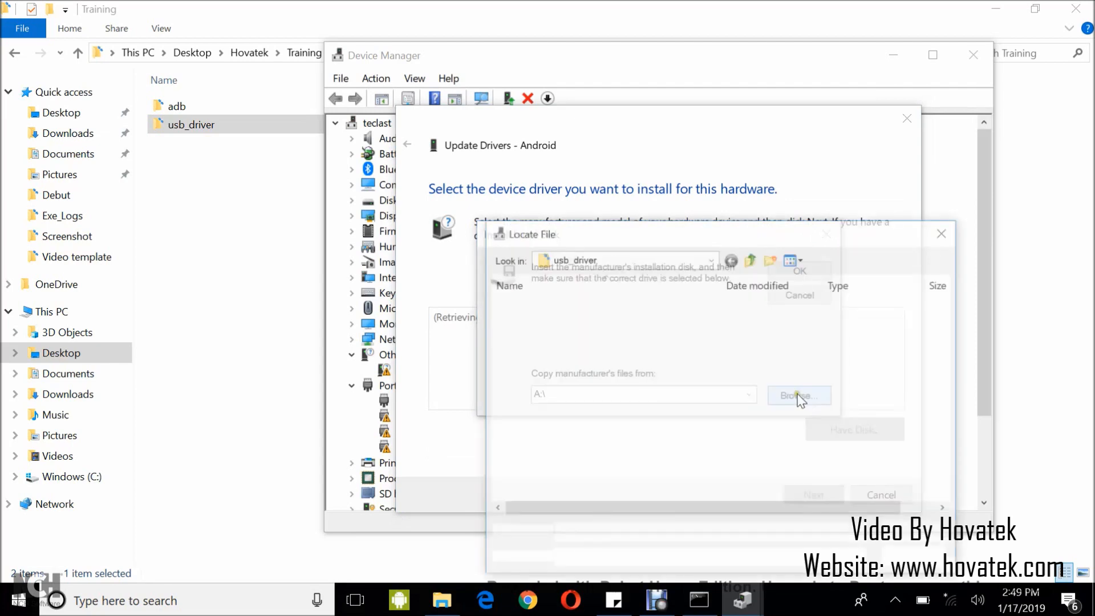
{"action": "left_click", "coordinate": [799, 395]}
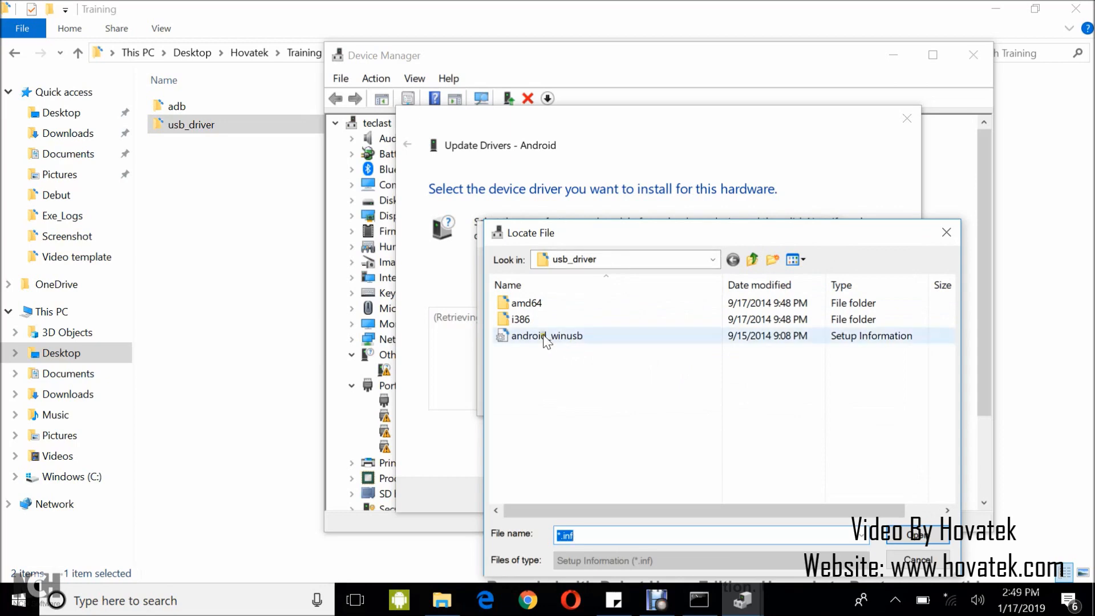
{"action": "left_click", "coordinate": [547, 335]}
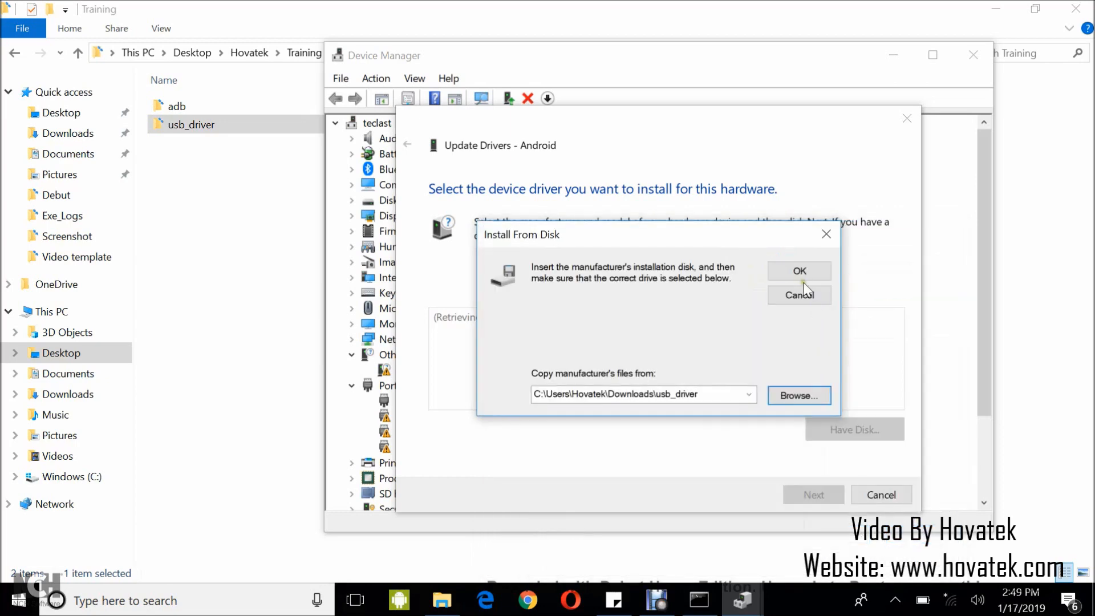
{"action": "left_click", "coordinate": [798, 271]}
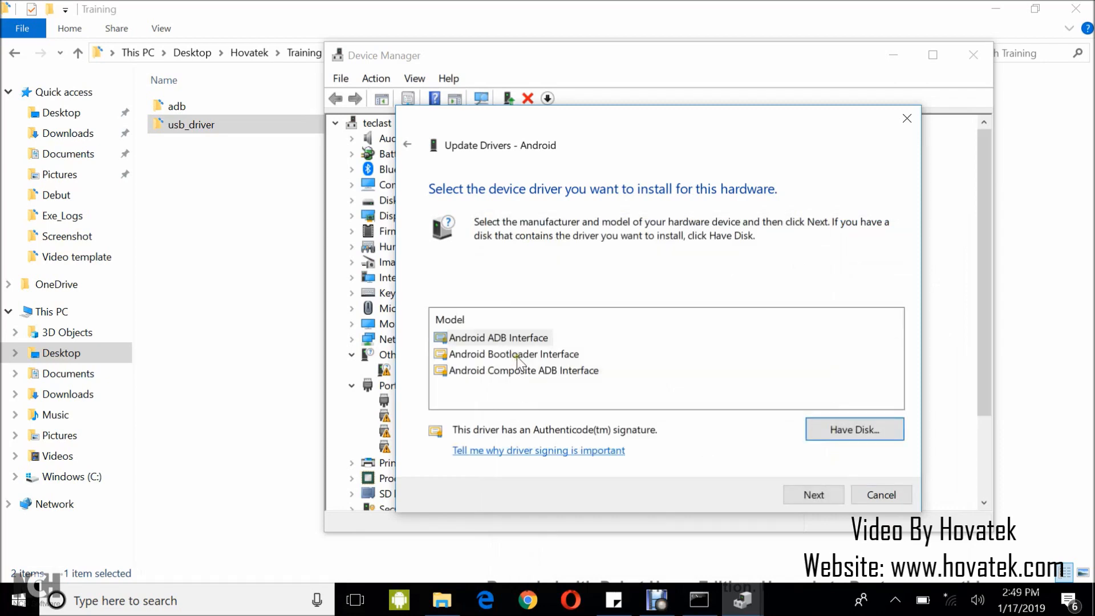
- Install the Android Bootloader Interface driver, accepting the compatibility warning
{"action": "left_click", "coordinate": [516, 353]}
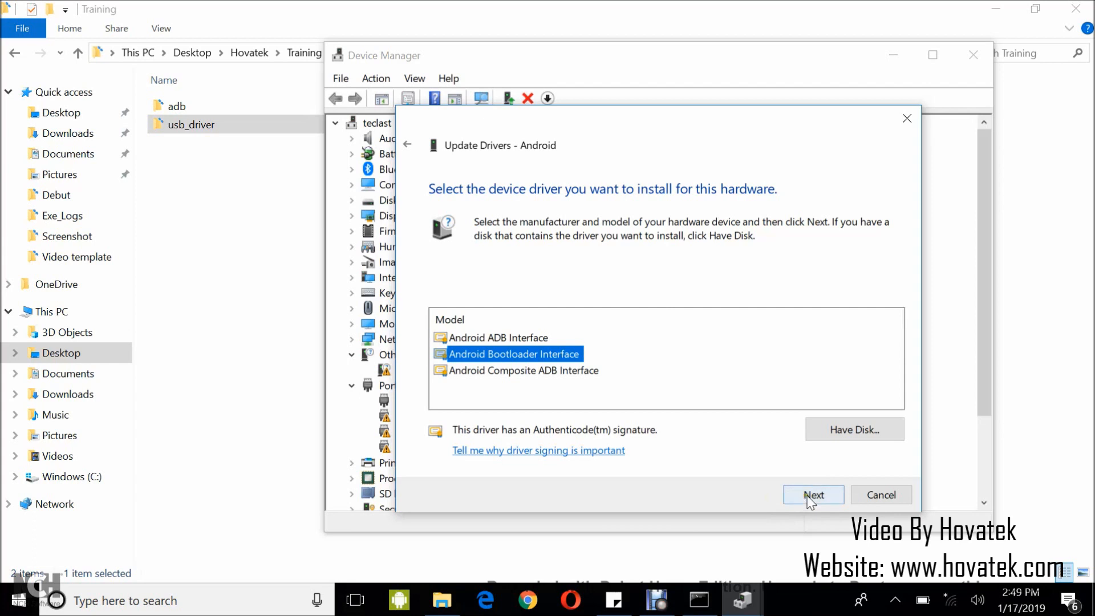
{"action": "left_click", "coordinate": [812, 494]}
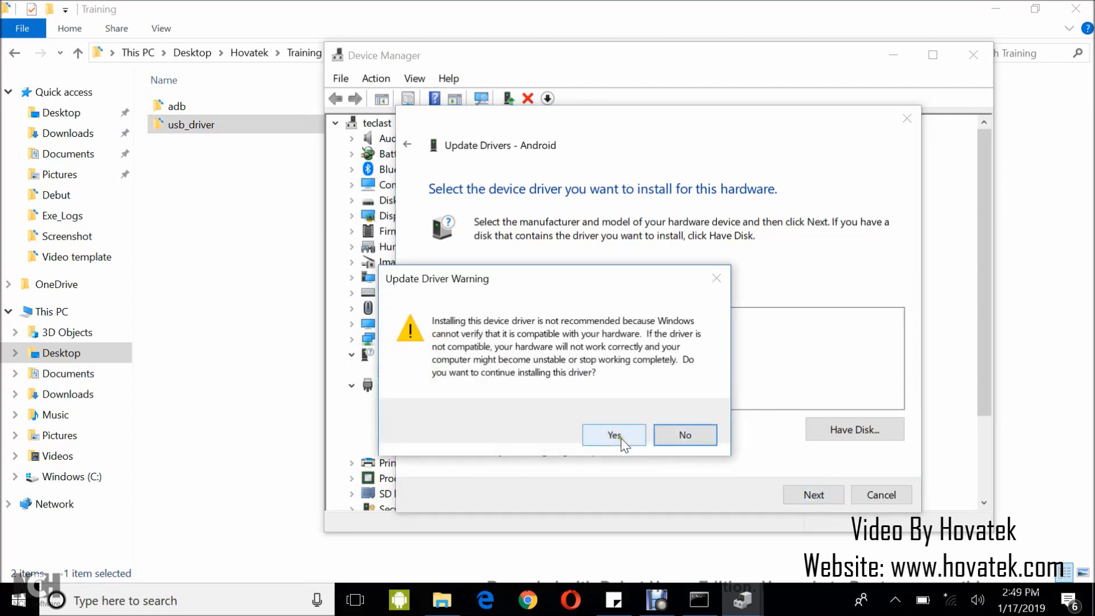
{"action": "left_click", "coordinate": [613, 435]}
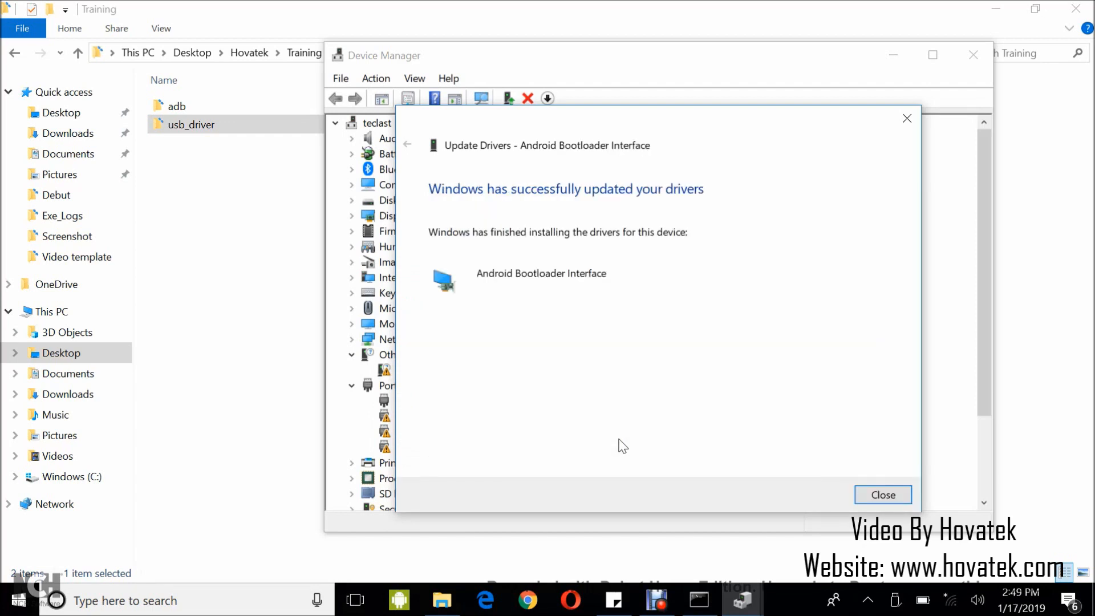
{"action": "mouse_move", "coordinate": [578, 196]}
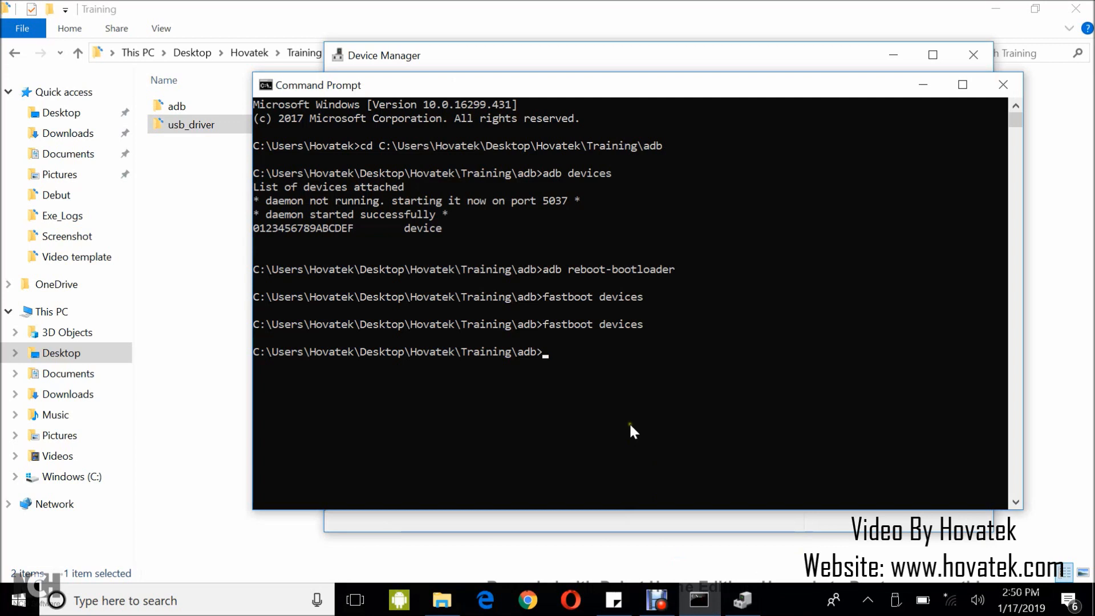
{"action": "type", "text": "fastb"}
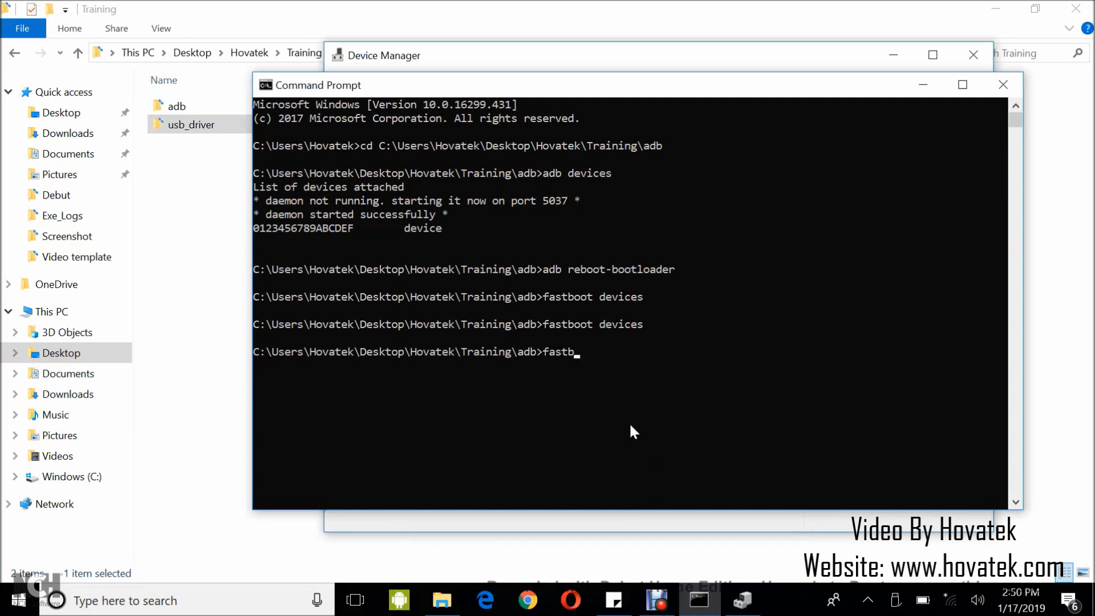
{"action": "type", "text": "oot devic"}
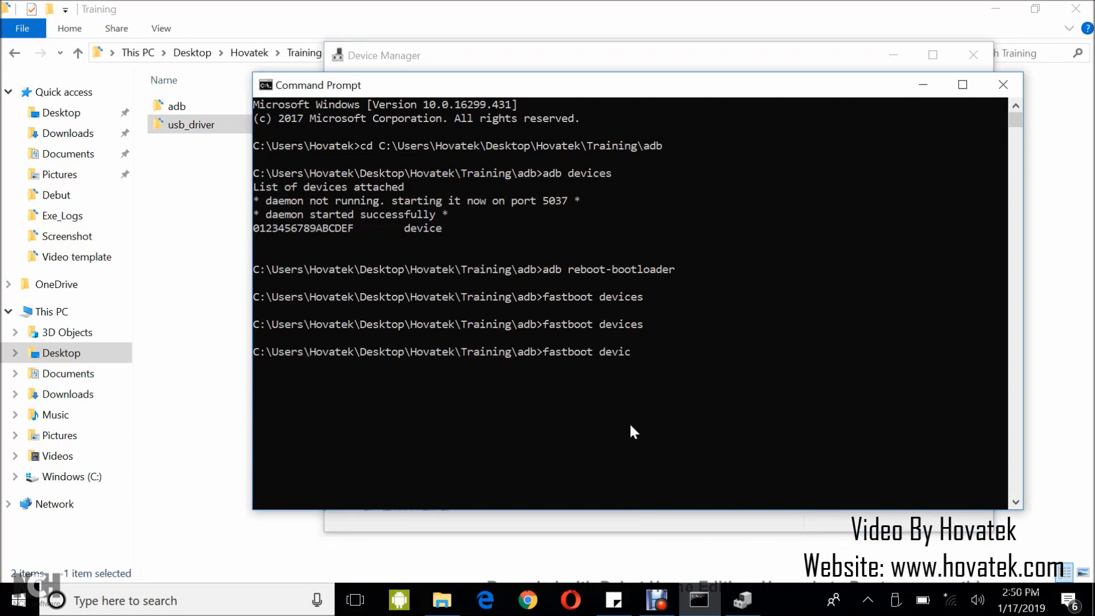
{"action": "key", "text": "Return"}
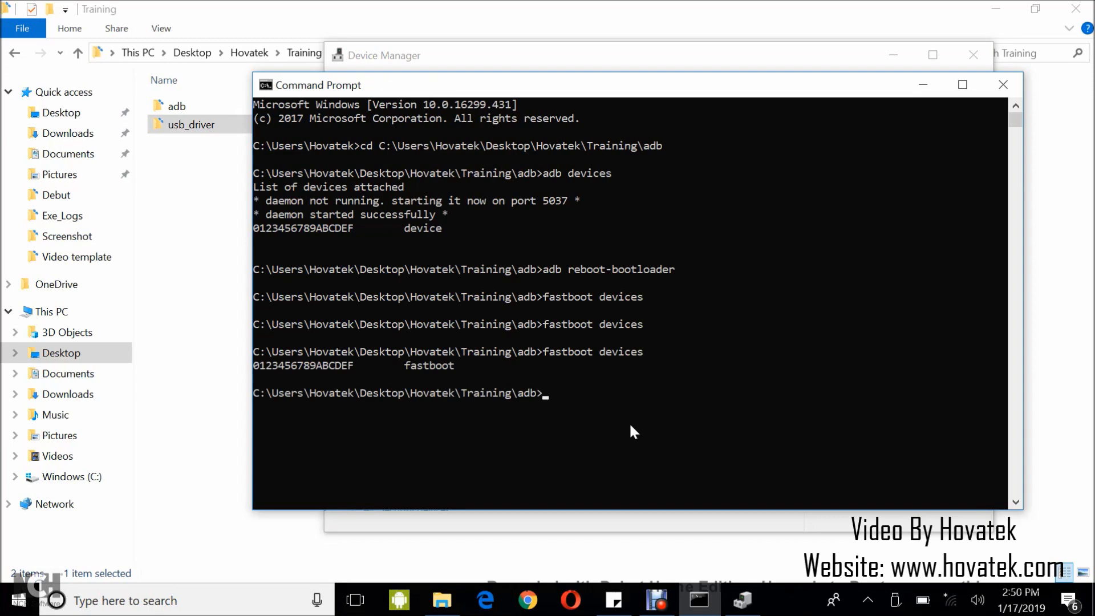